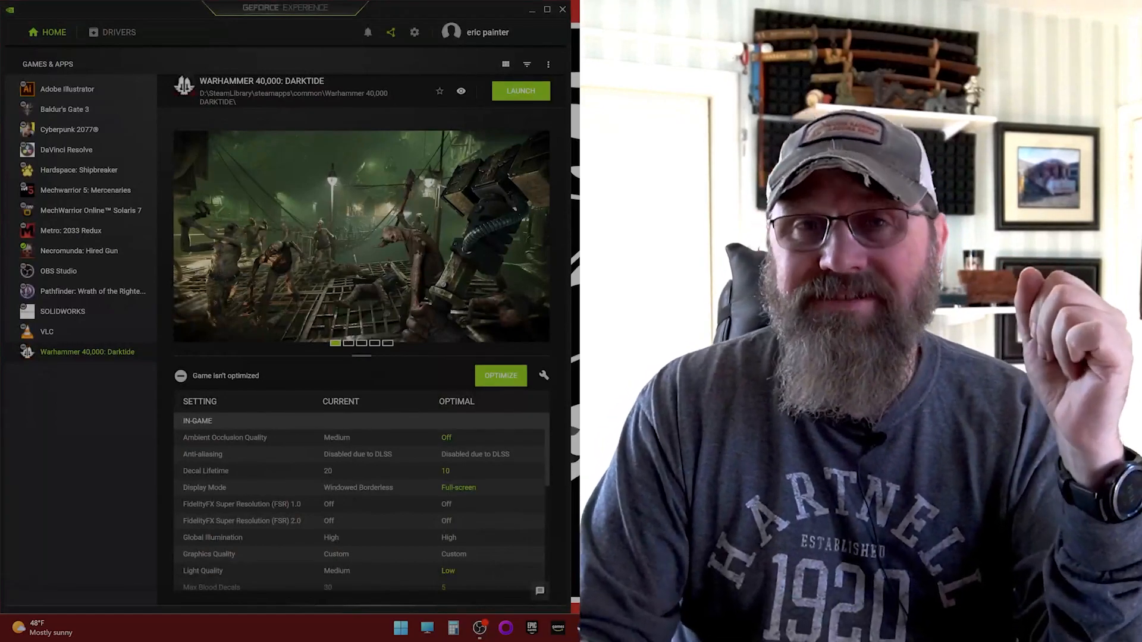
mouse_move(530, 142)
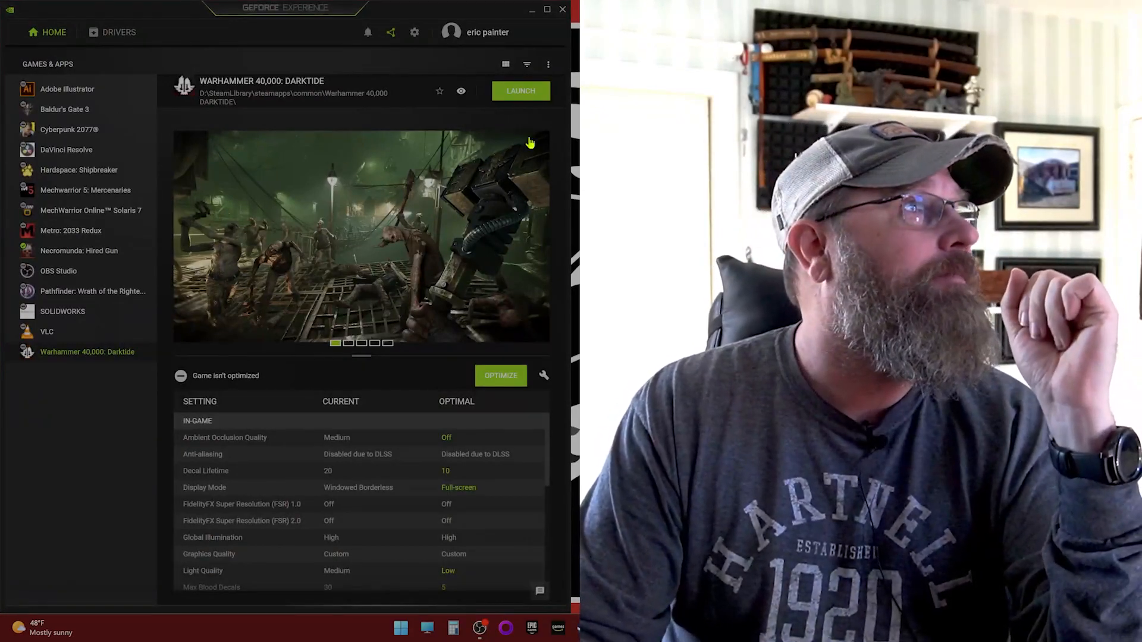
Show the Drivers page confirming Game Ready Driver 527.37 is the latest installed.
click(119, 32)
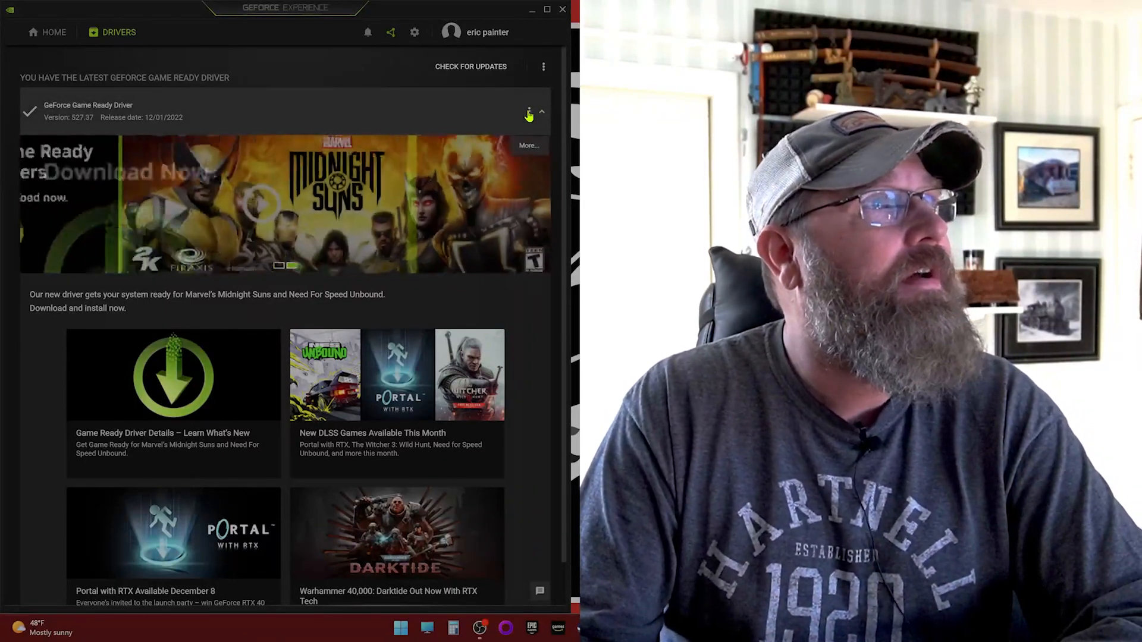
Reinstall Game Ready Driver 527.37 using Custom Installation.
click(541, 112)
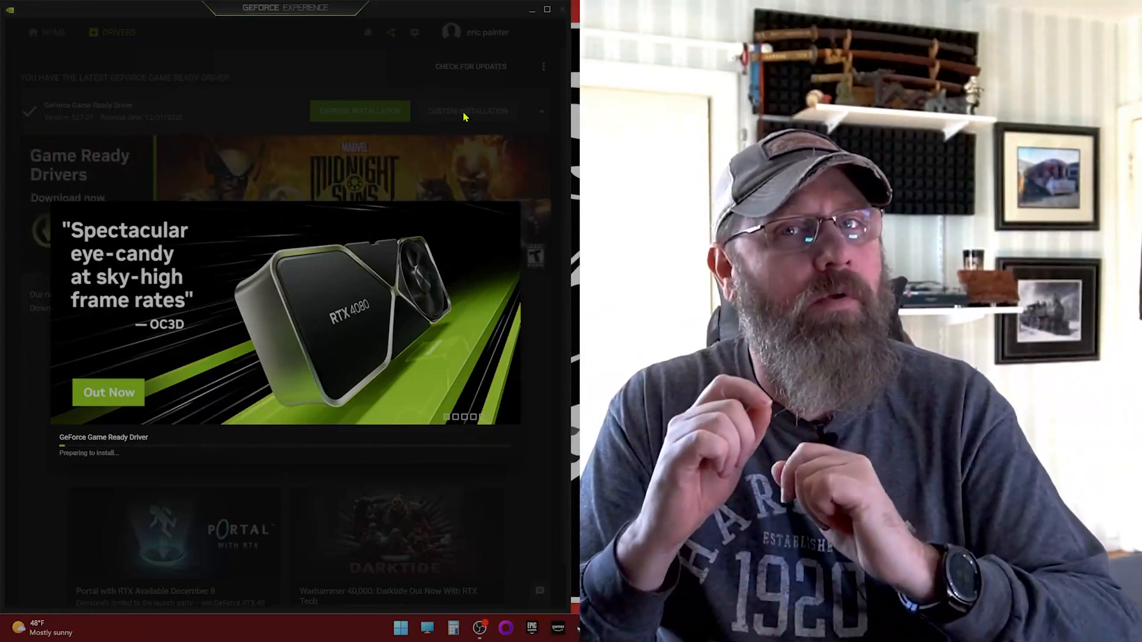
click(467, 110)
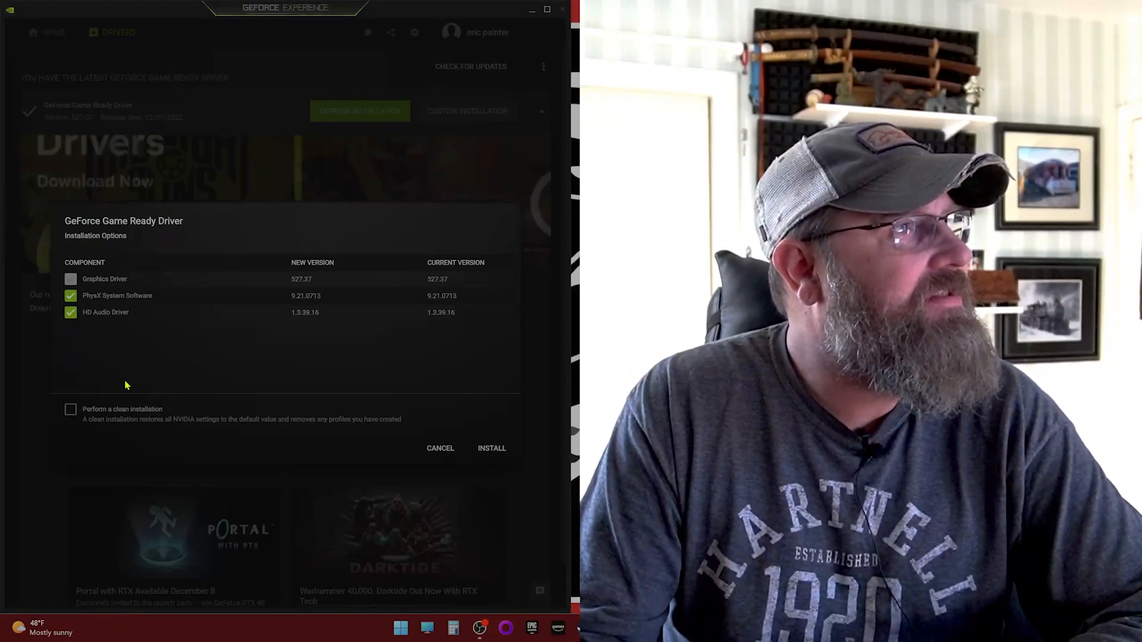
Tick 'Perform a clean installation' for the 527.37 custom install.
click(71, 409)
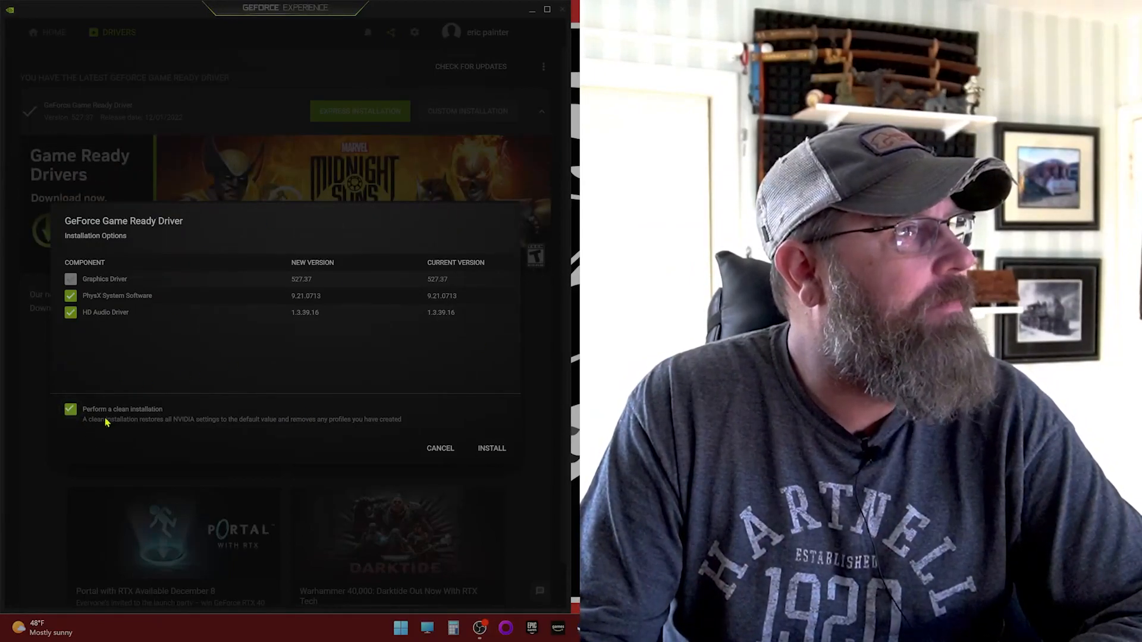
mouse_move(235, 435)
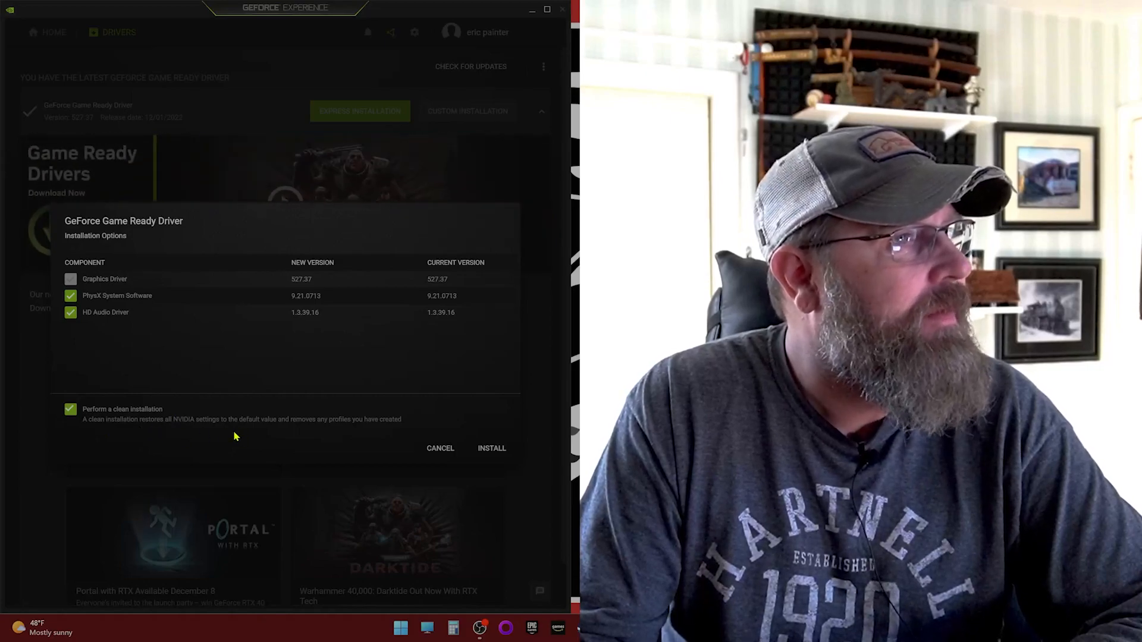
mouse_move(229, 419)
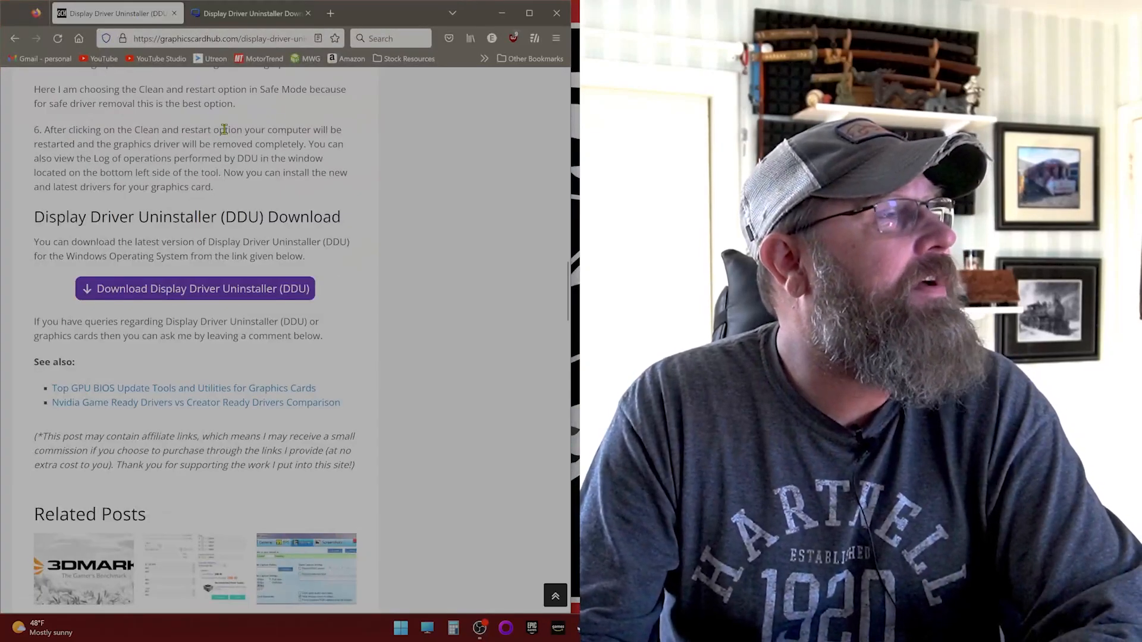
scroll(up, 3)
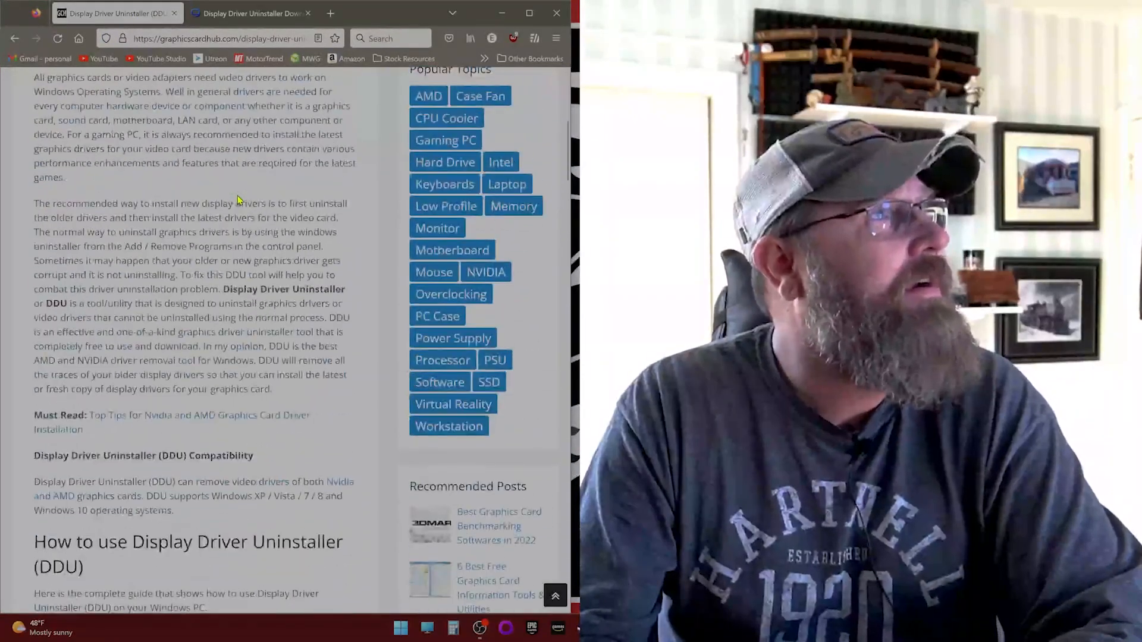
scroll(up, 3)
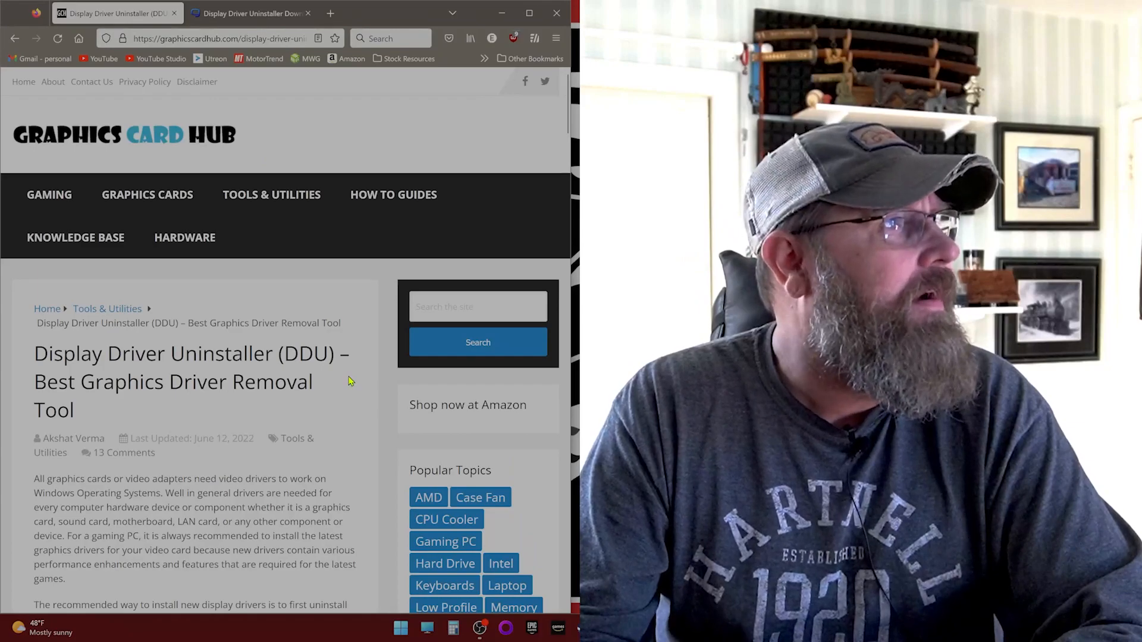
scroll(down, 3)
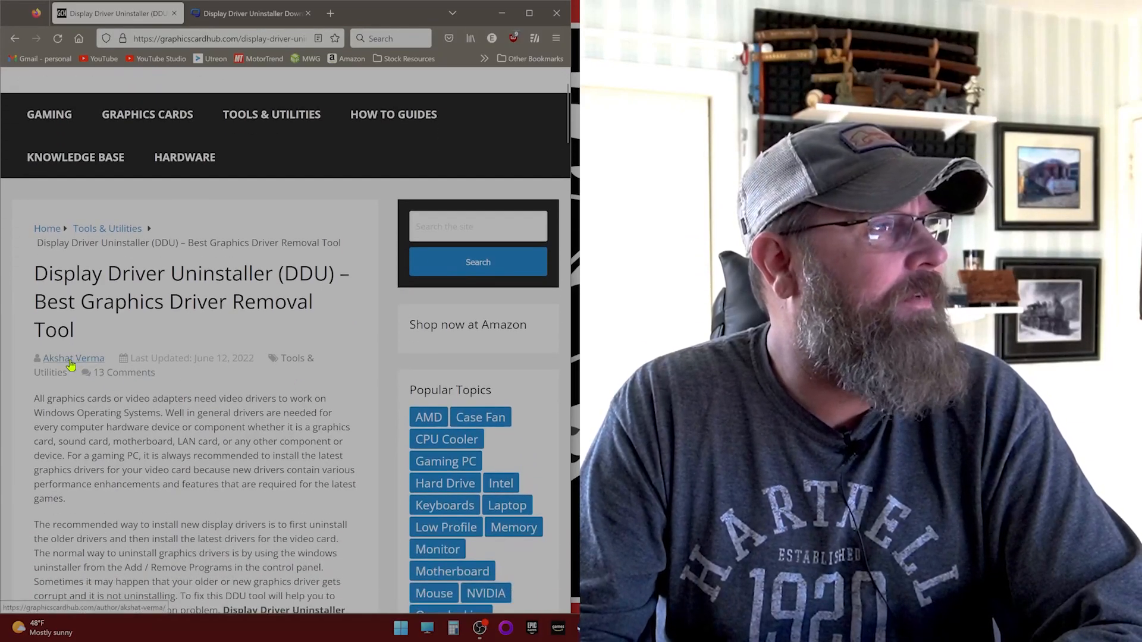
mouse_move(300, 434)
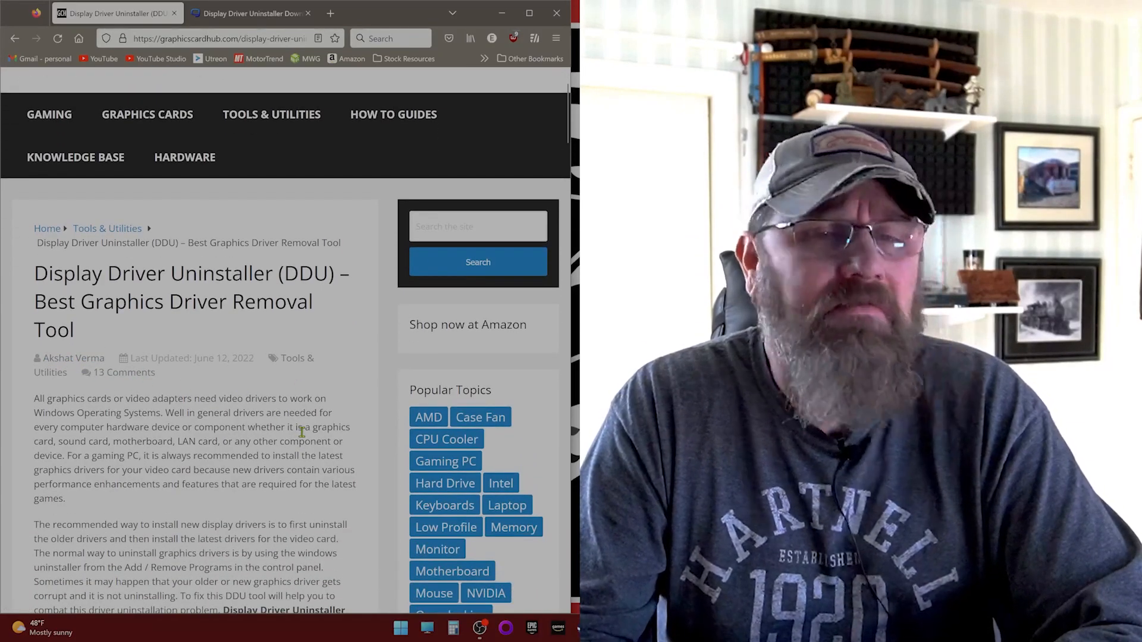
scroll(down, 3)
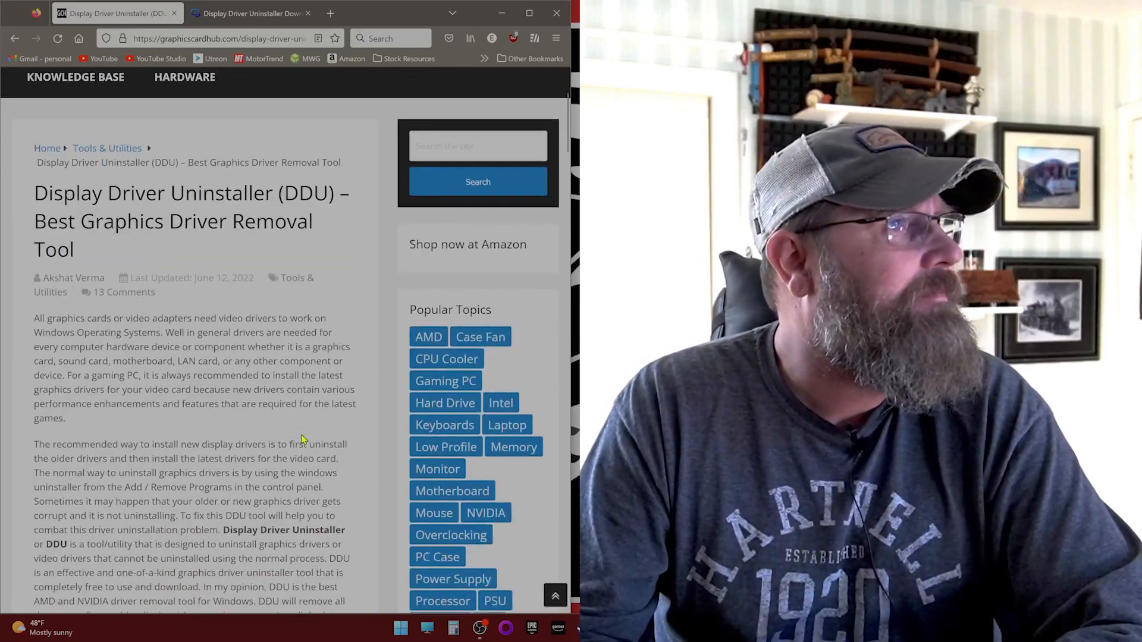
scroll(down, 3)
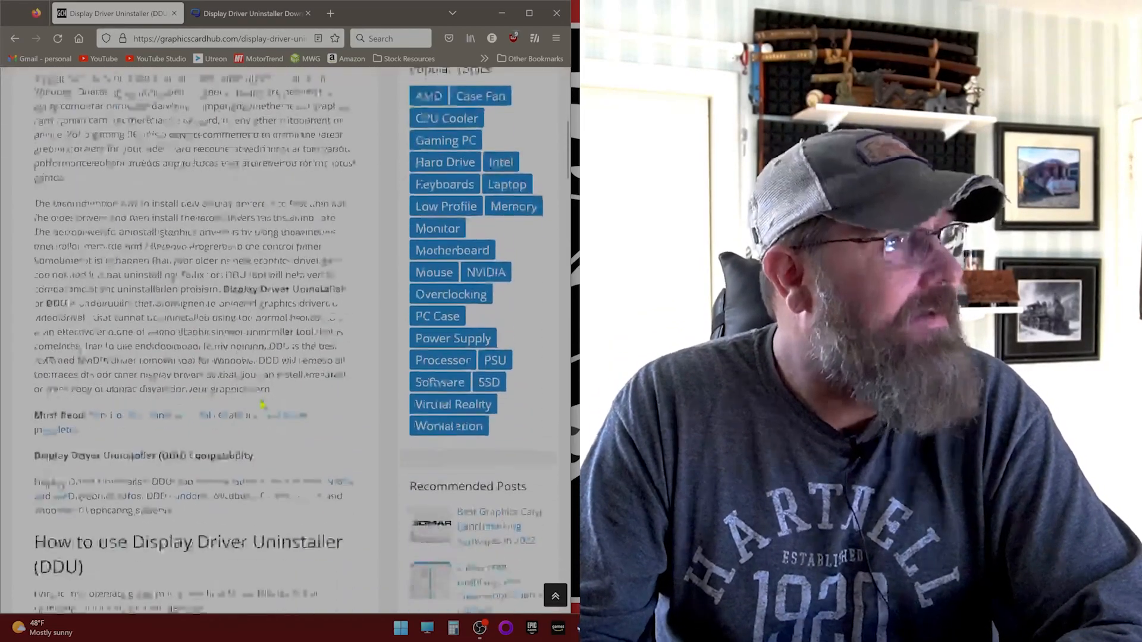
scroll(down, 3)
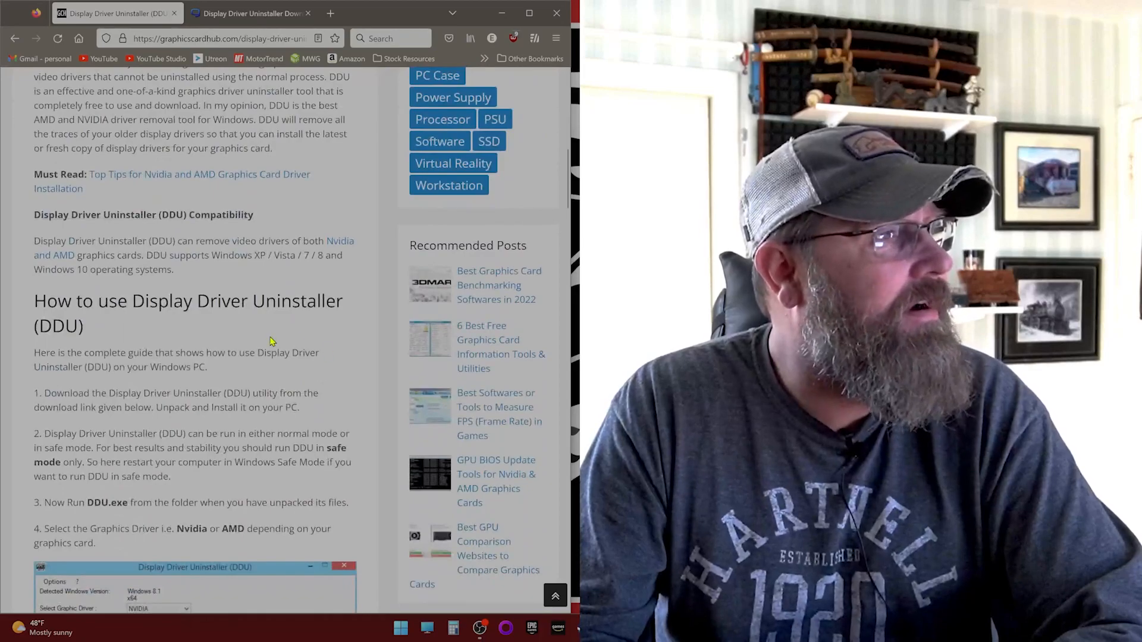
scroll(down, 3)
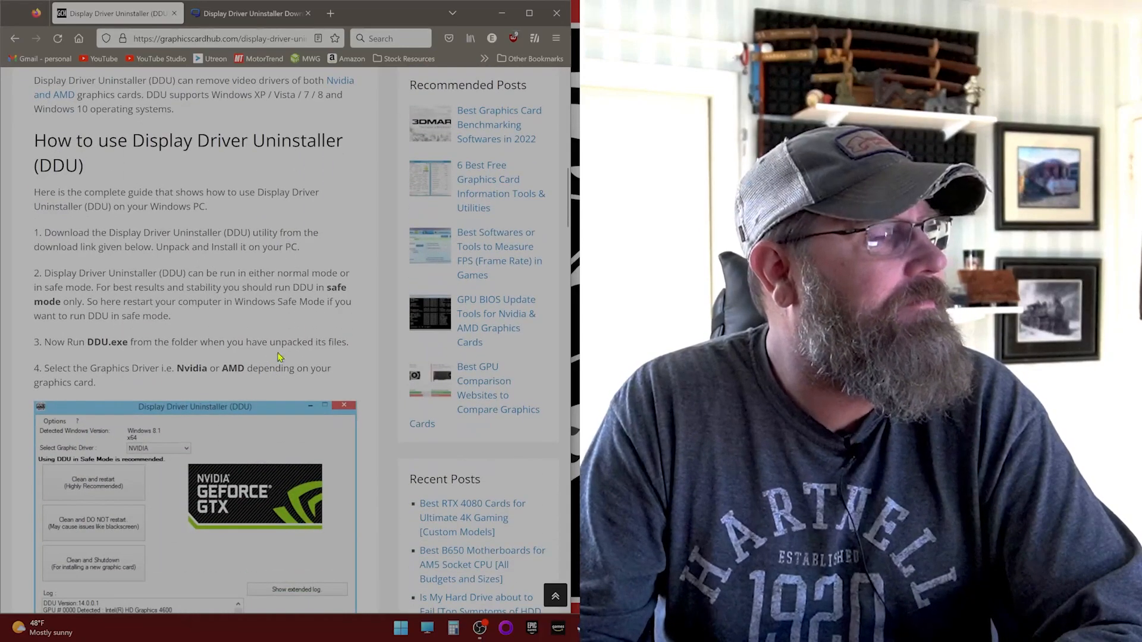
mouse_move(245, 334)
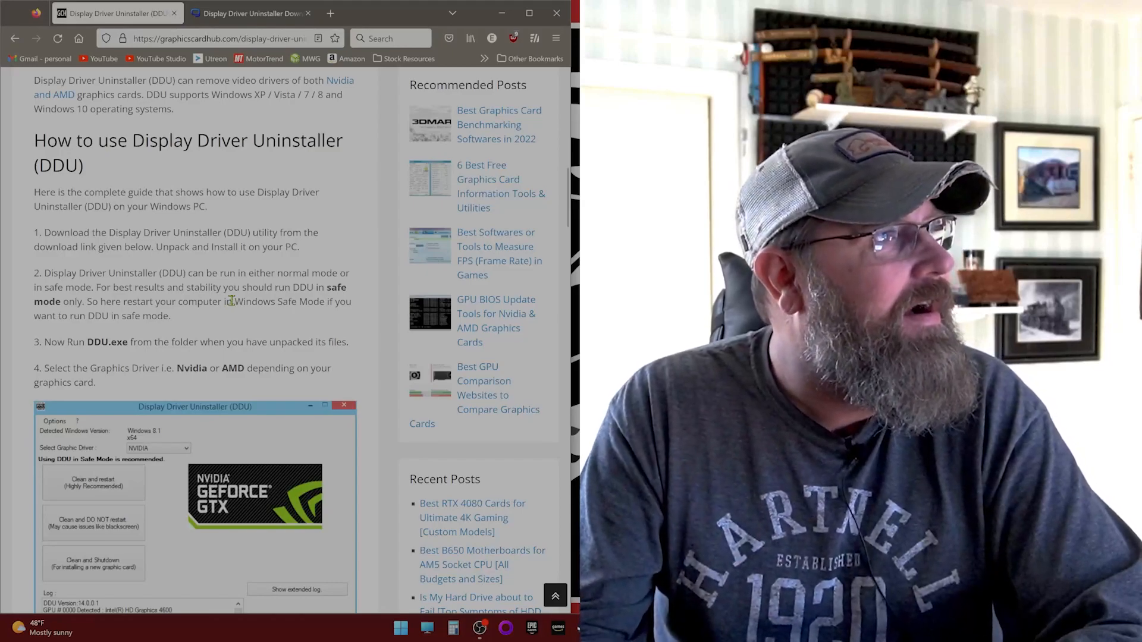
scroll(down, 3)
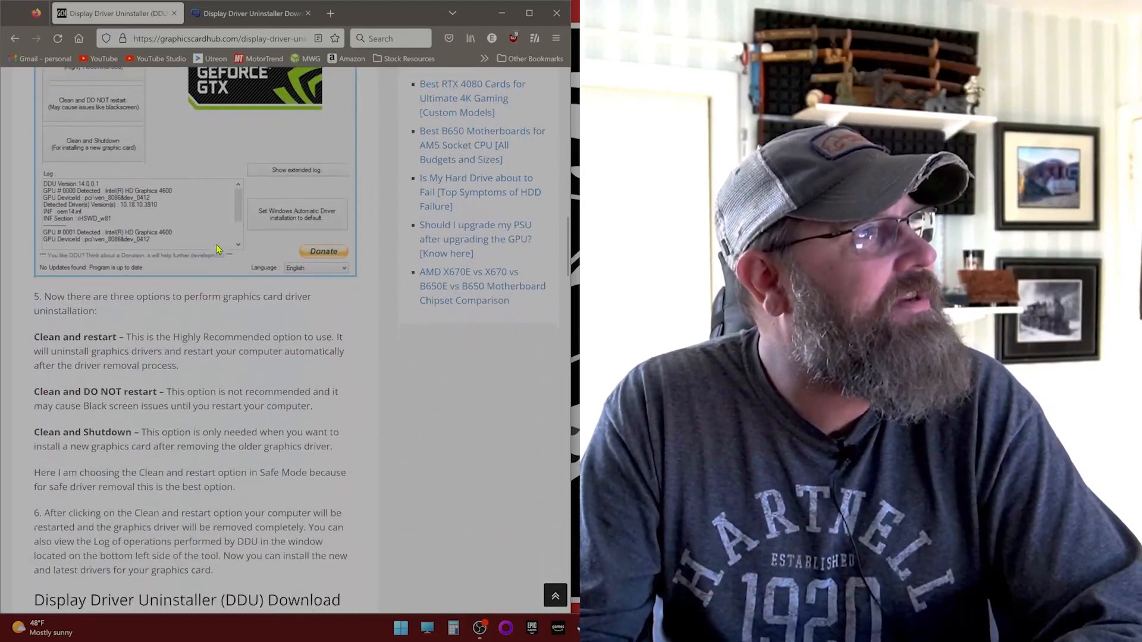
scroll(down, 3)
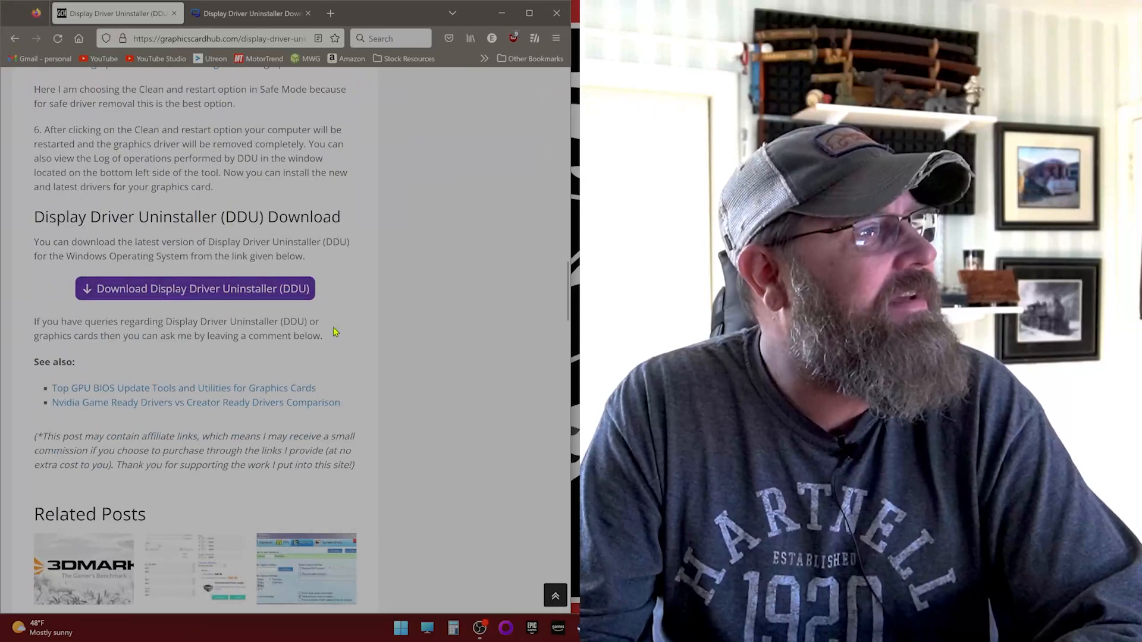
Scroll the Guru3D DDU 18.0.5.8 page down to its download mirror links.
click(247, 13)
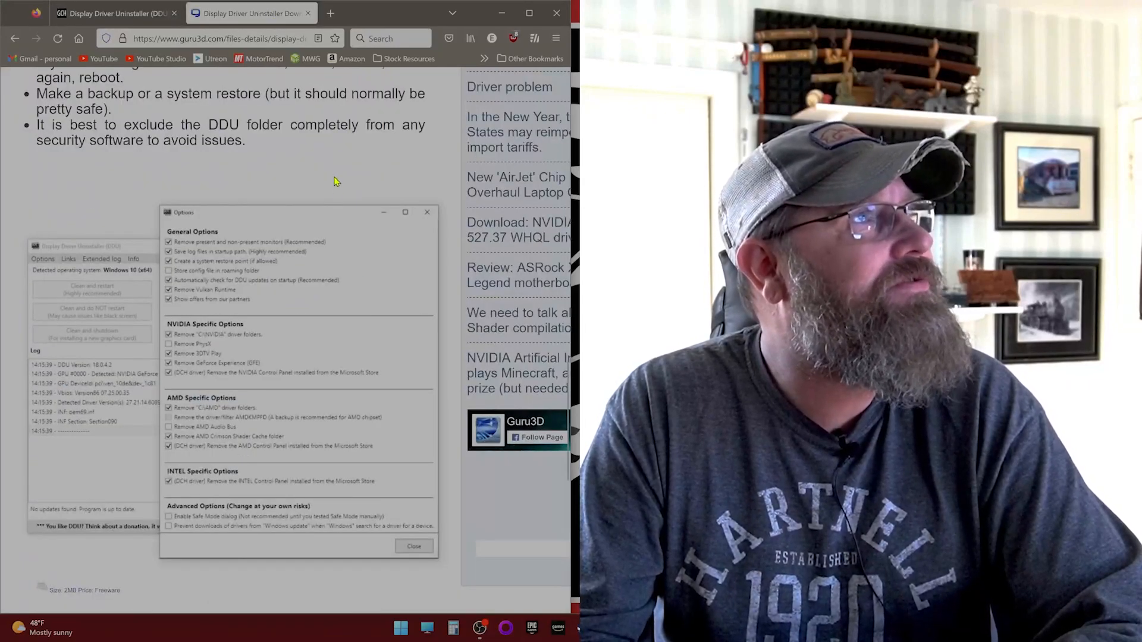
click(414, 545)
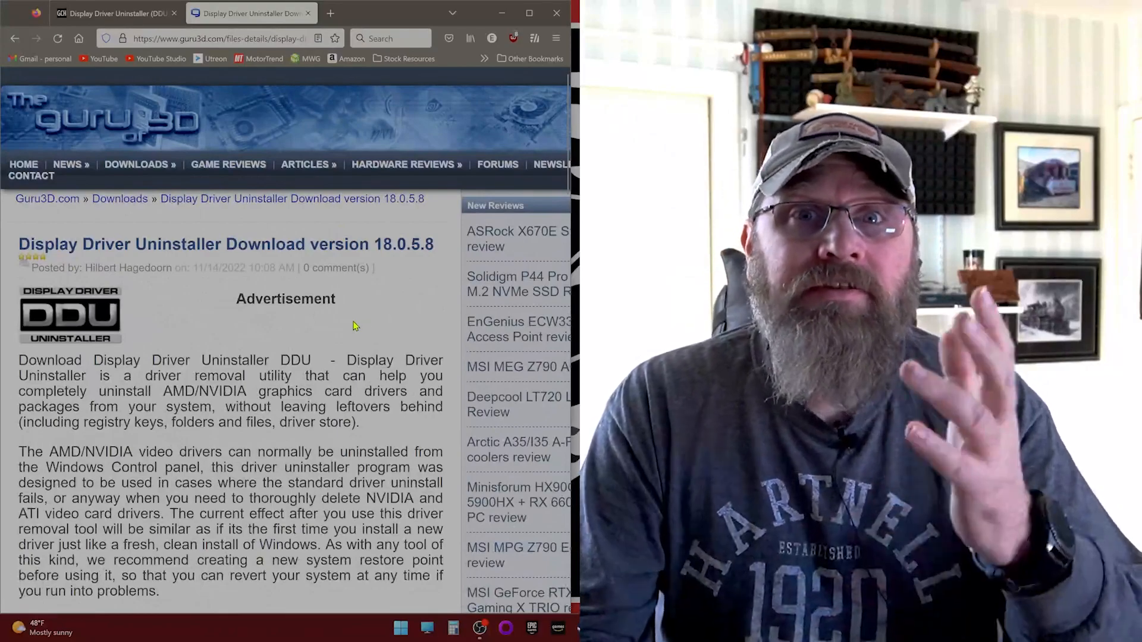
scroll(down, 3)
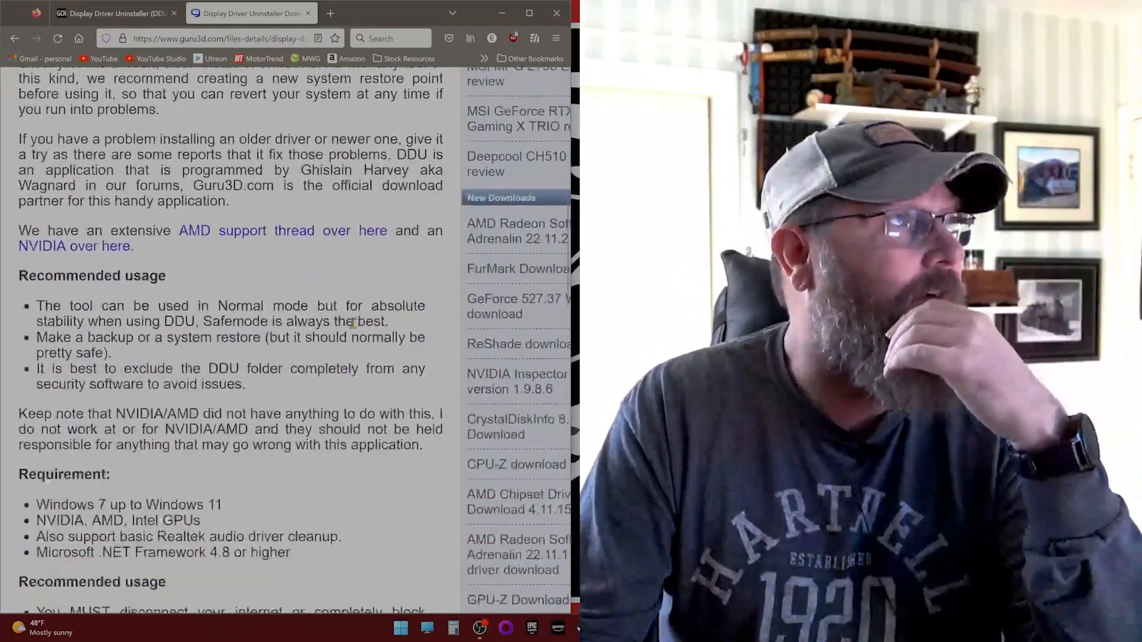
mouse_move(97, 246)
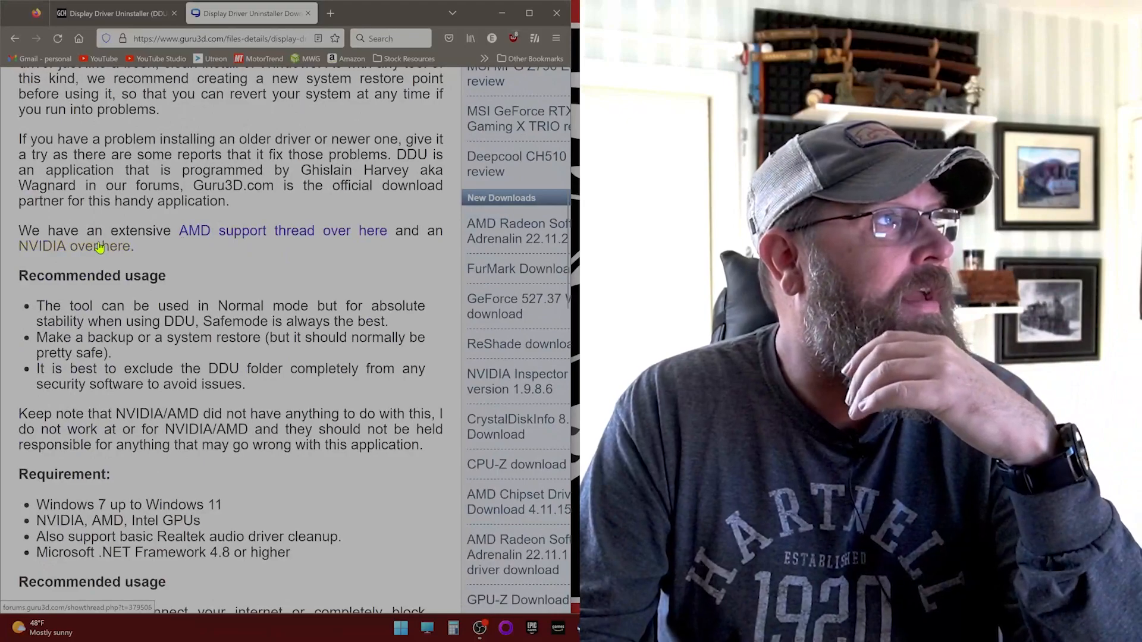
mouse_move(306, 286)
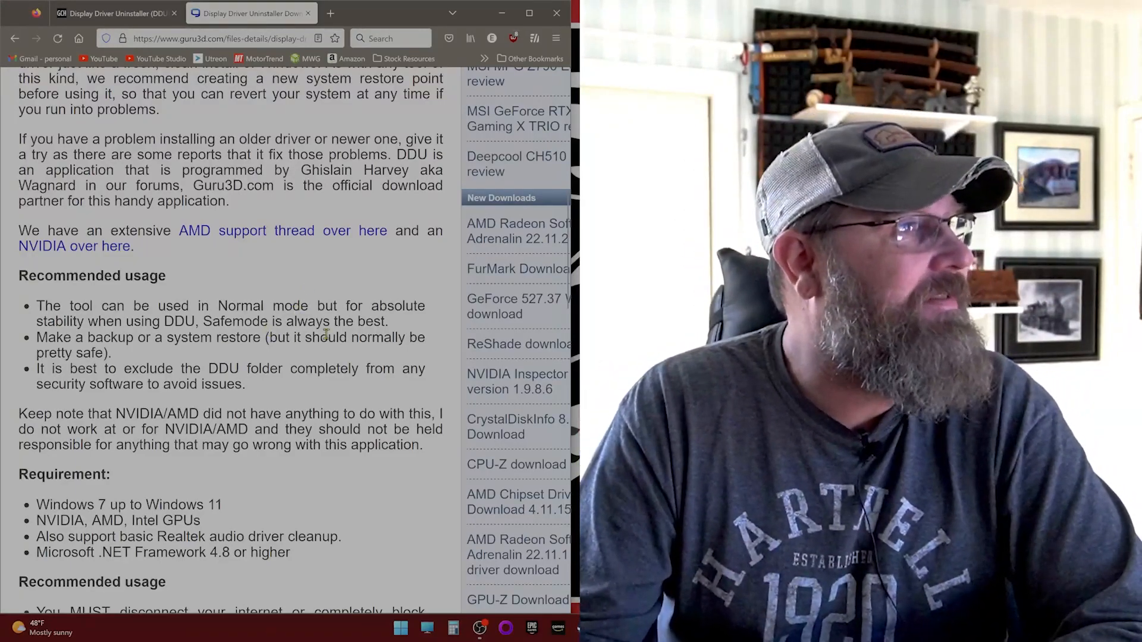
scroll(down, 3)
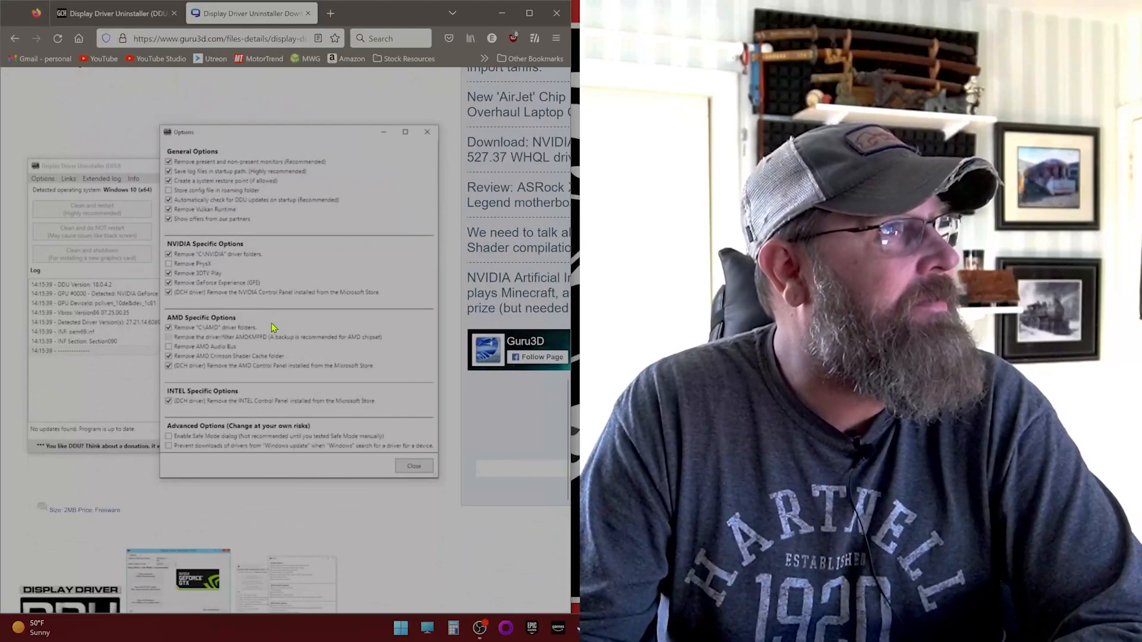
scroll(down, 3)
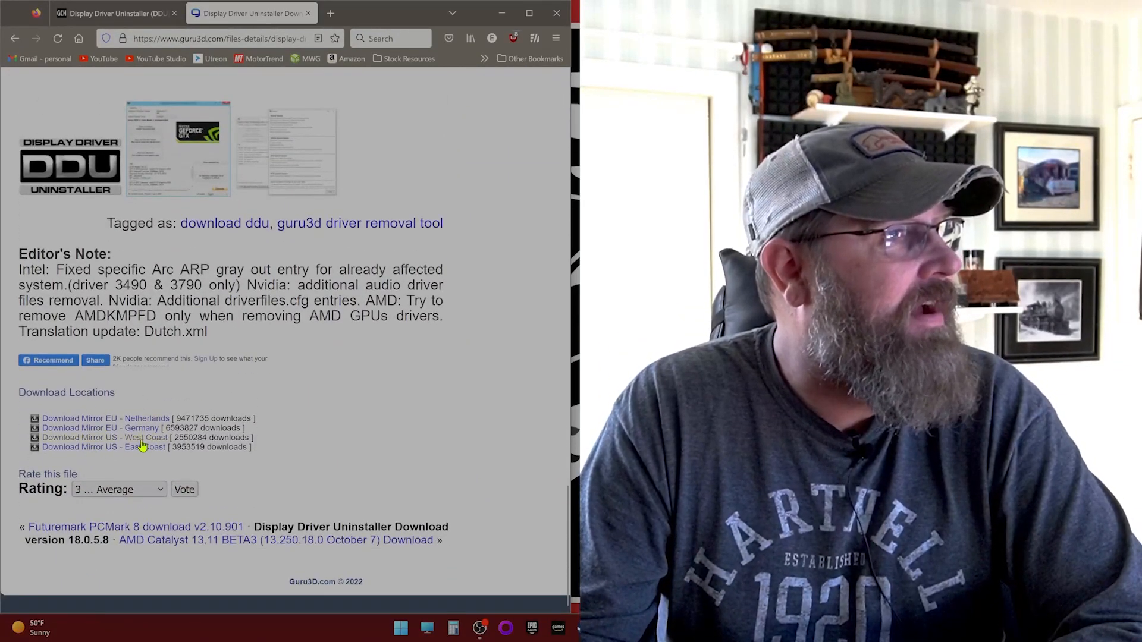
mouse_move(495, 131)
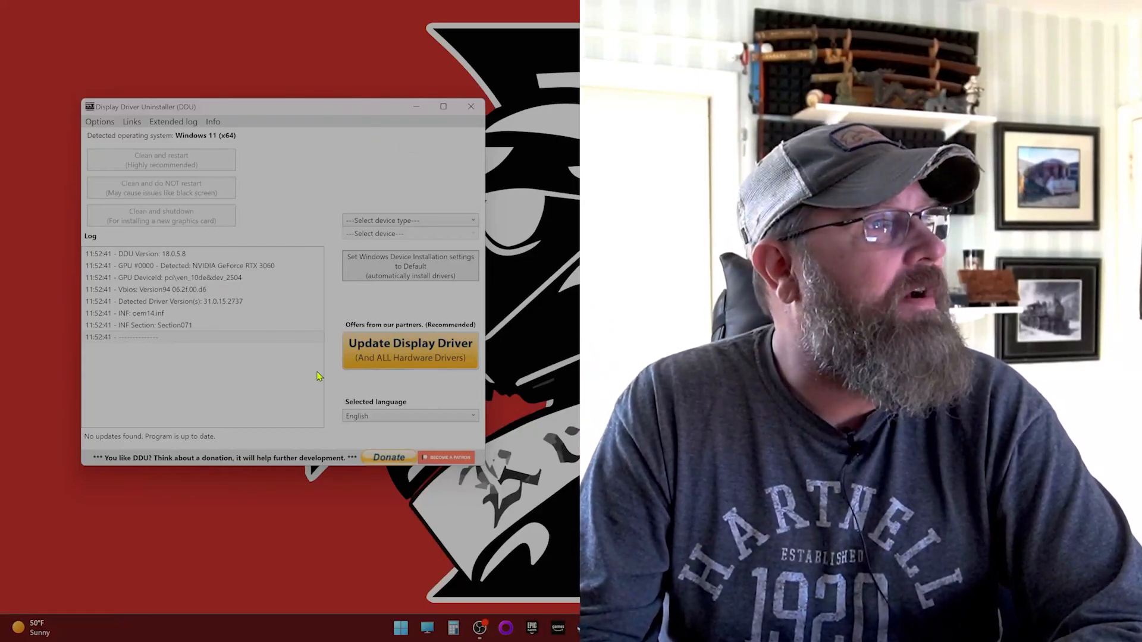
In DDU, choose GPU as the device type and AMD as the device.
click(410, 220)
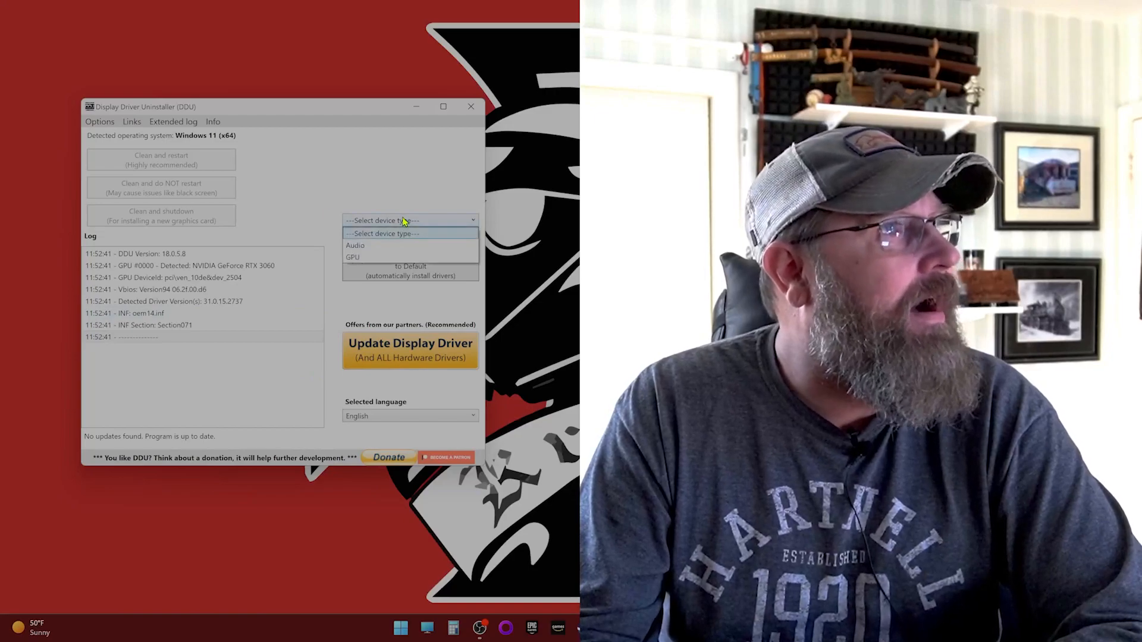
click(353, 257)
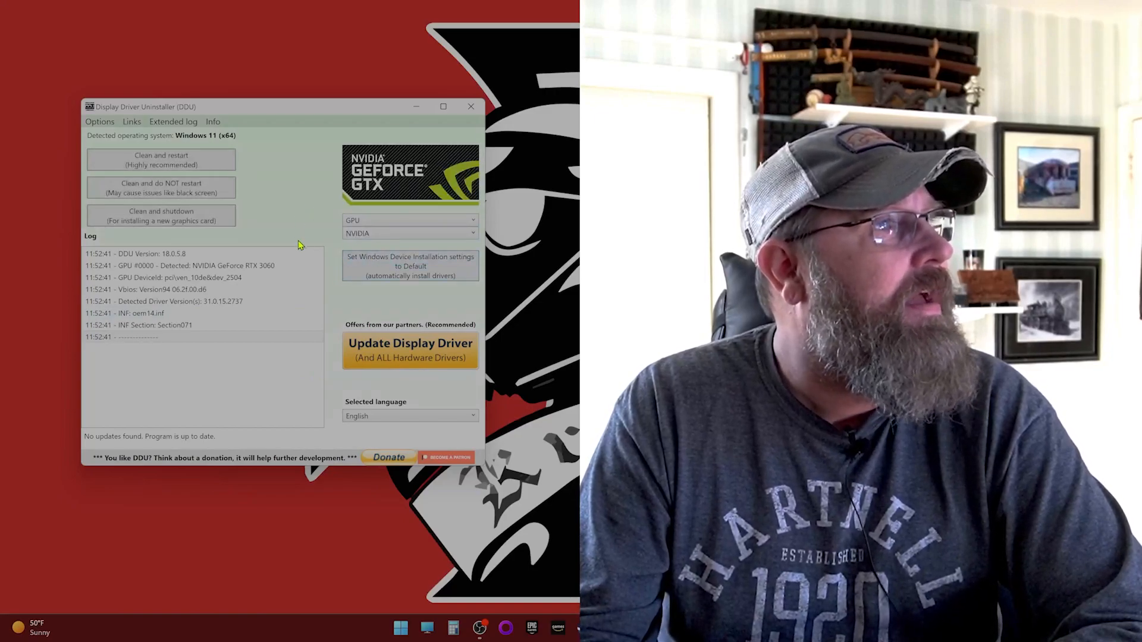
click(409, 233)
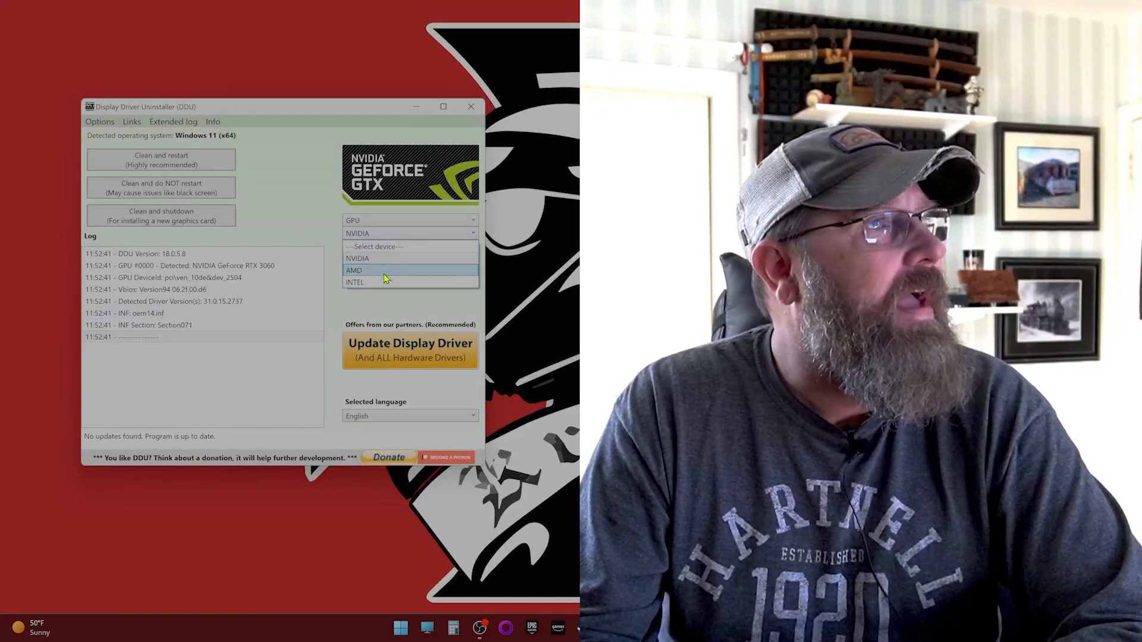
click(355, 270)
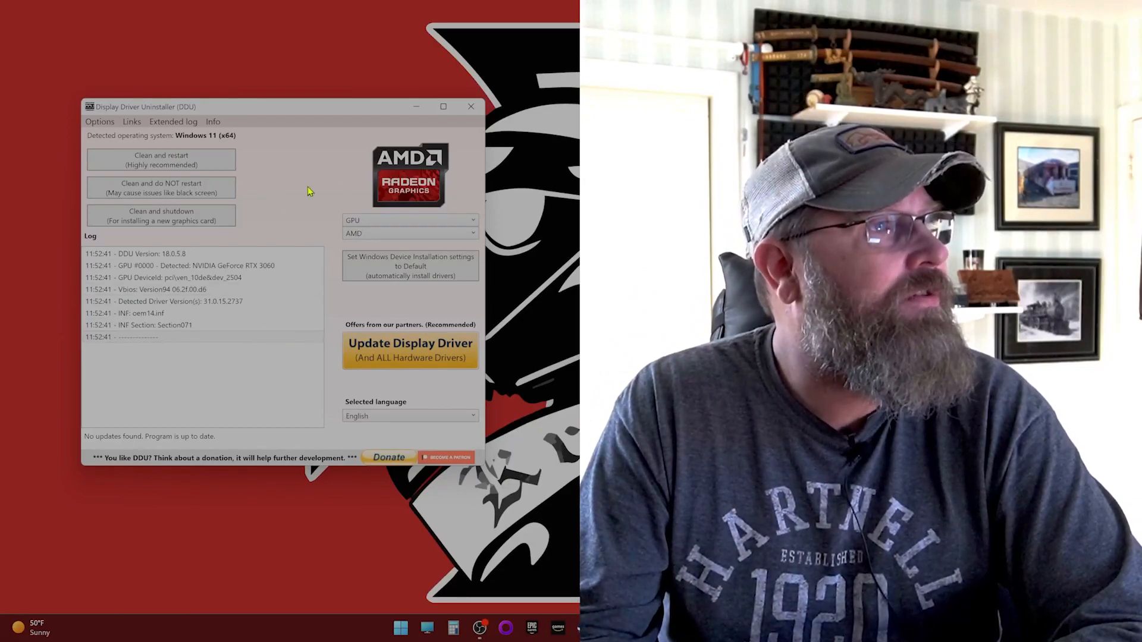
mouse_move(317, 199)
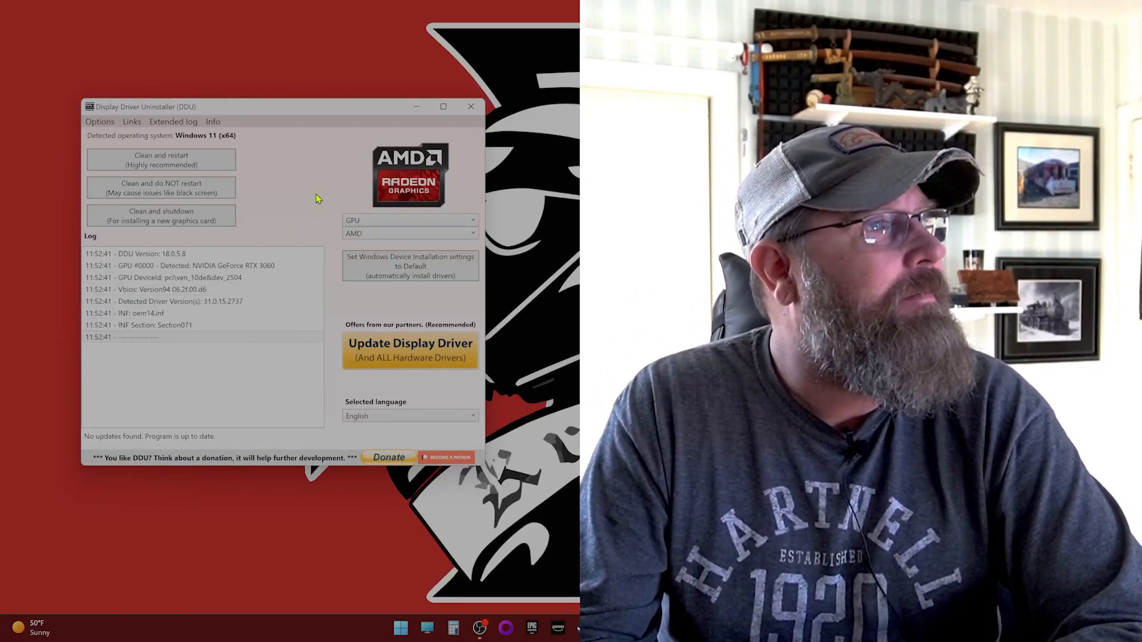
mouse_move(429, 357)
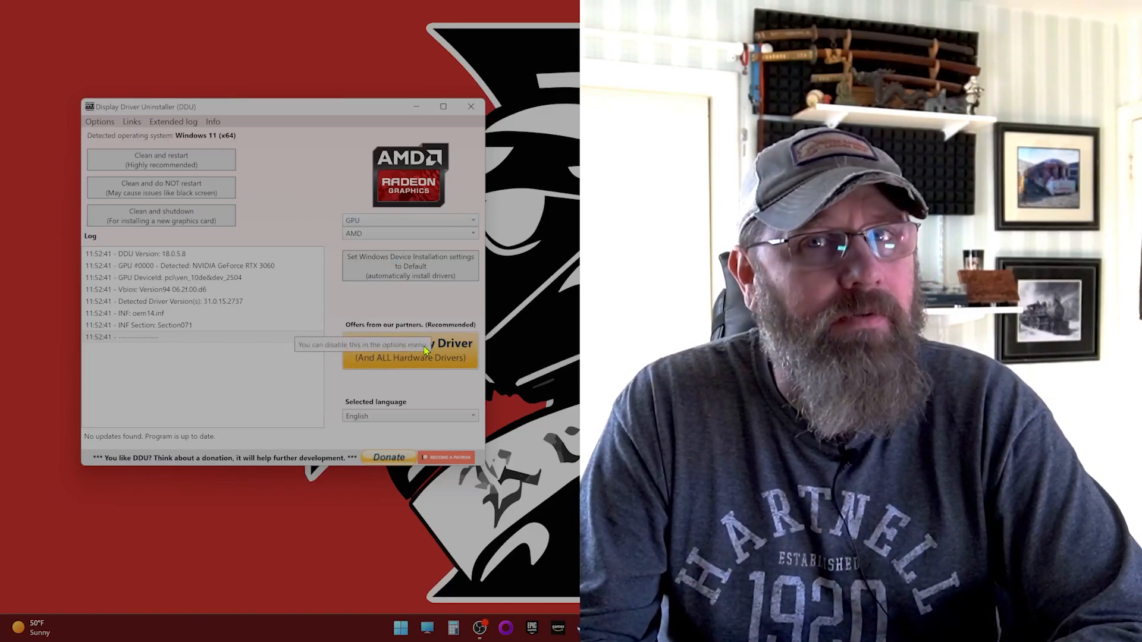
mouse_move(410, 349)
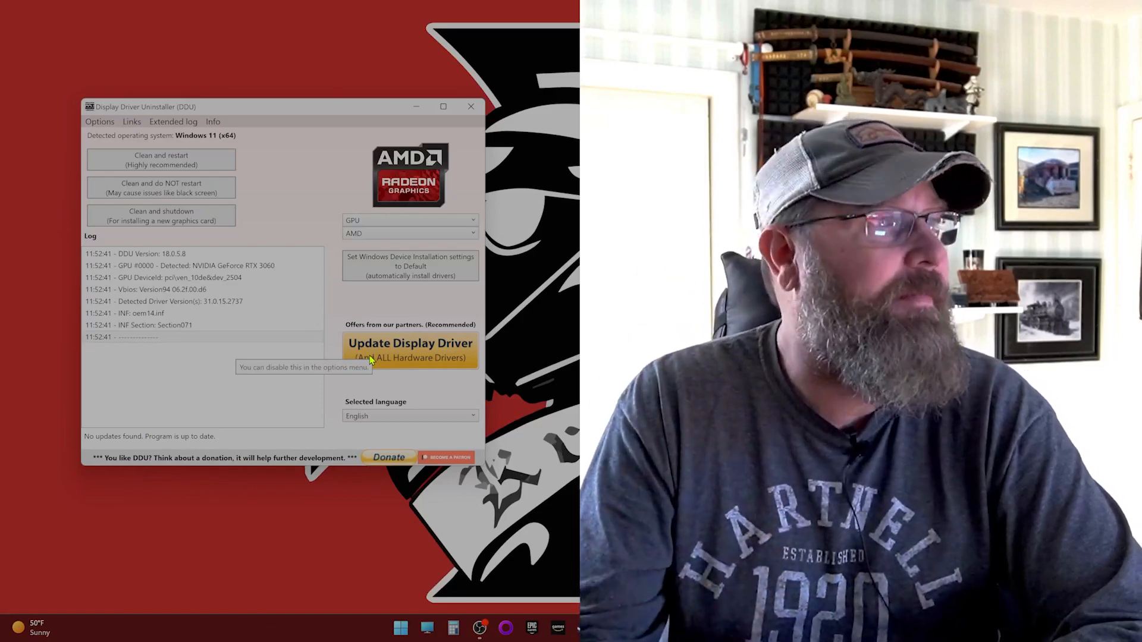
mouse_move(250, 399)
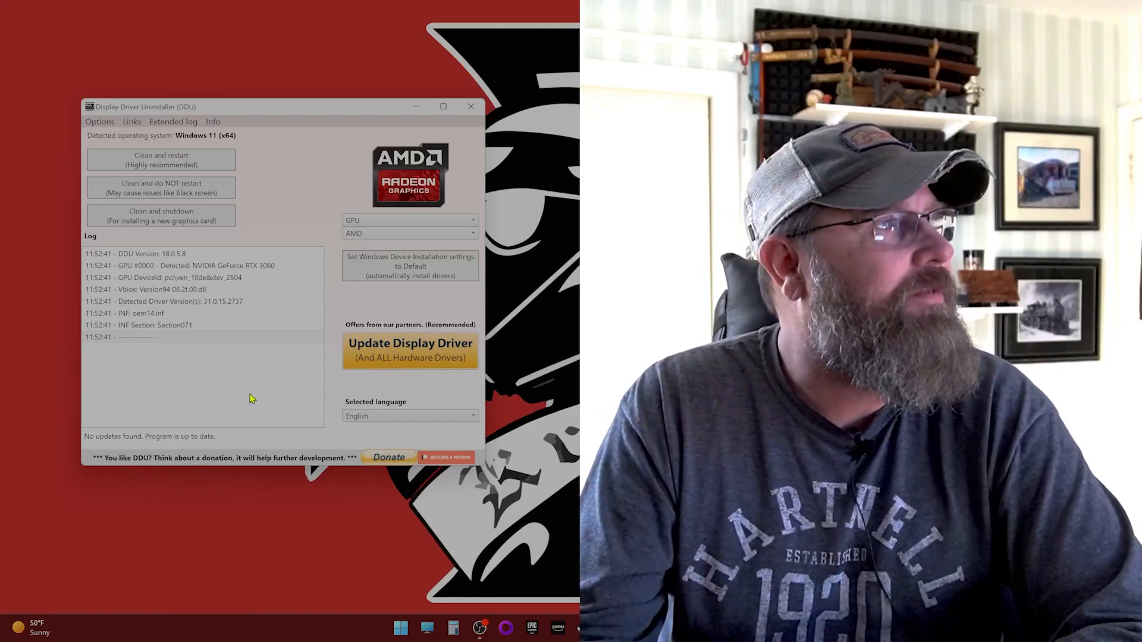
mouse_move(264, 231)
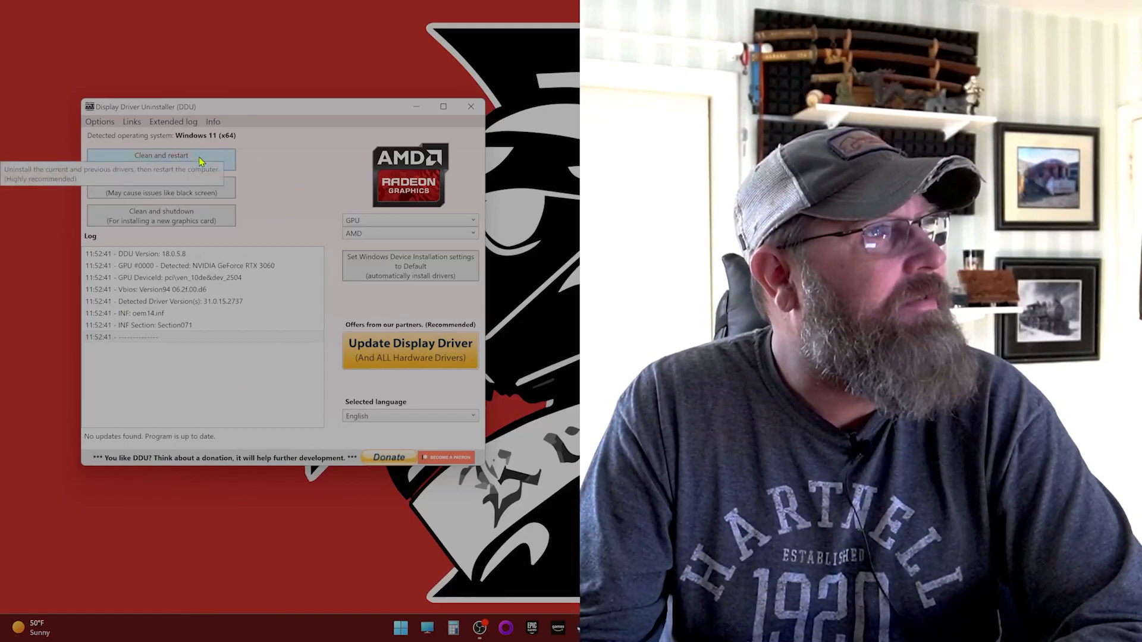
mouse_move(309, 178)
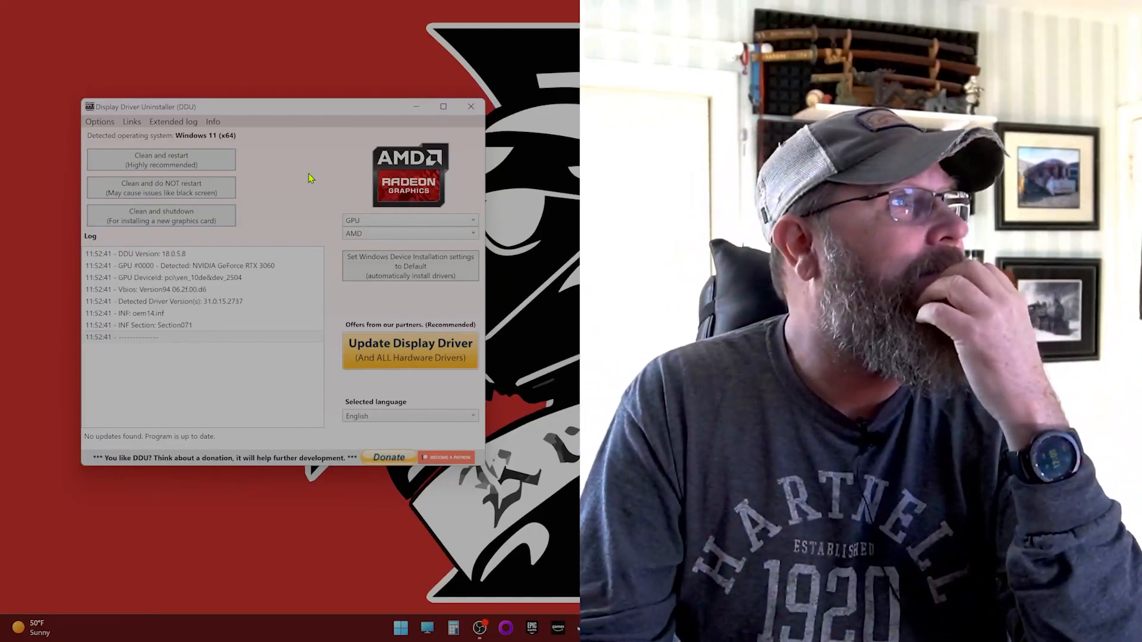
click(100, 121)
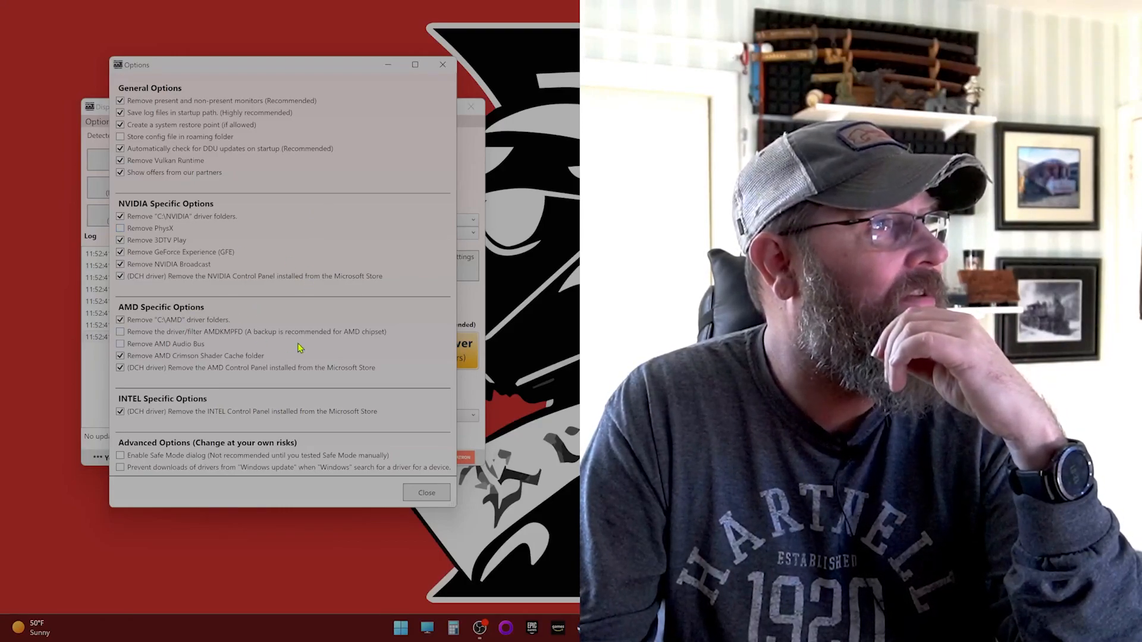
mouse_move(211, 341)
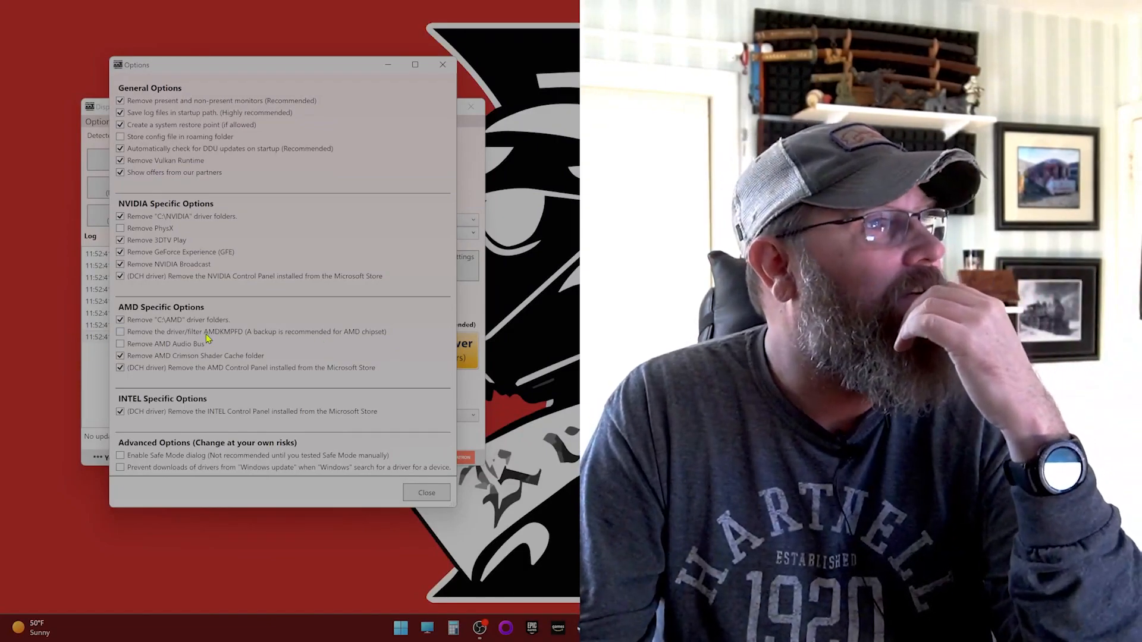
mouse_move(310, 344)
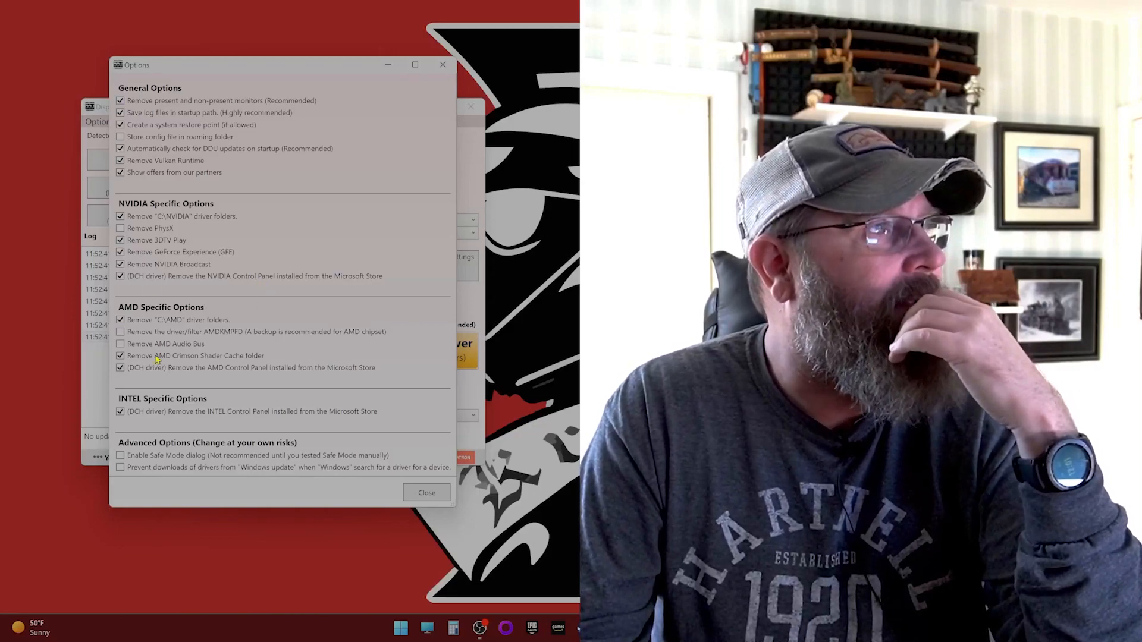
click(426, 492)
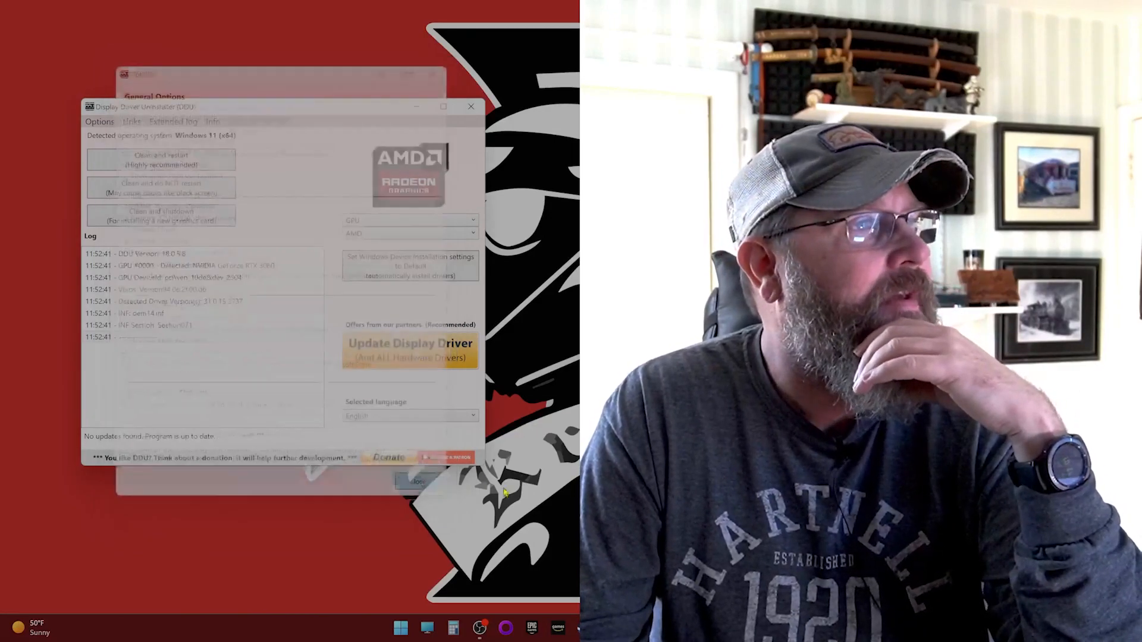